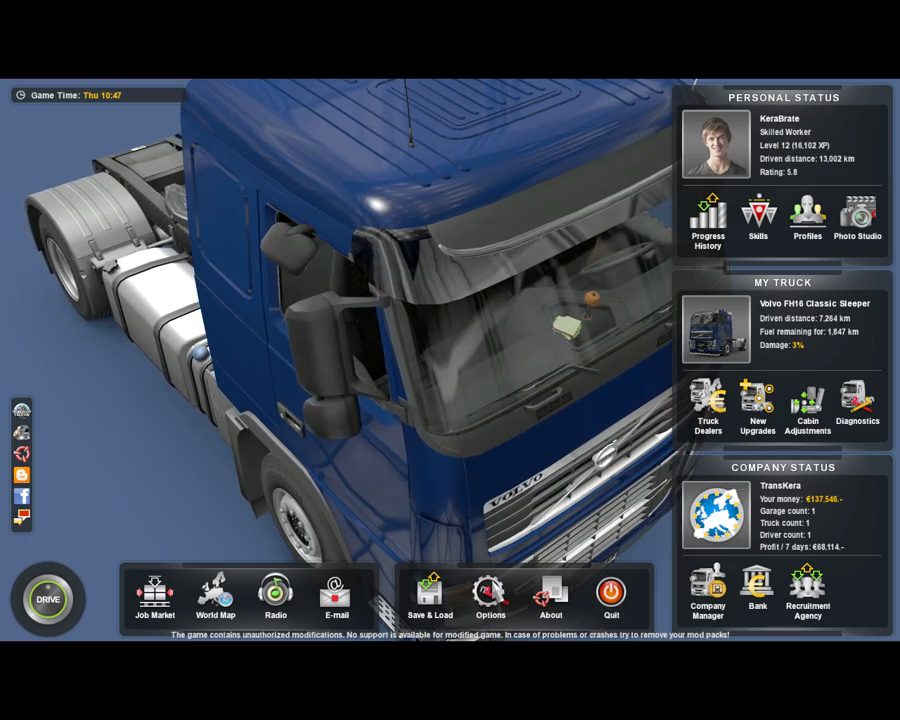
Open the Options overview from the bottom menu bar.
{"action": "left_click", "coordinate": [490, 592]}
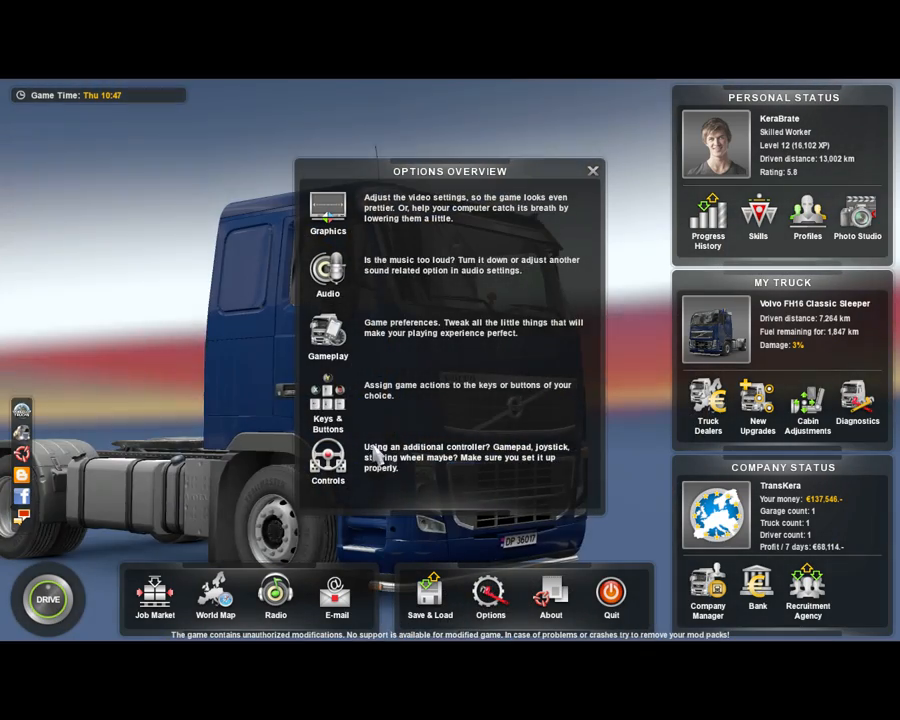
Open the Controls settings showing the Keyboard + Vibration, 12-Button USB Wheel profile.
{"action": "left_click", "coordinate": [327, 455]}
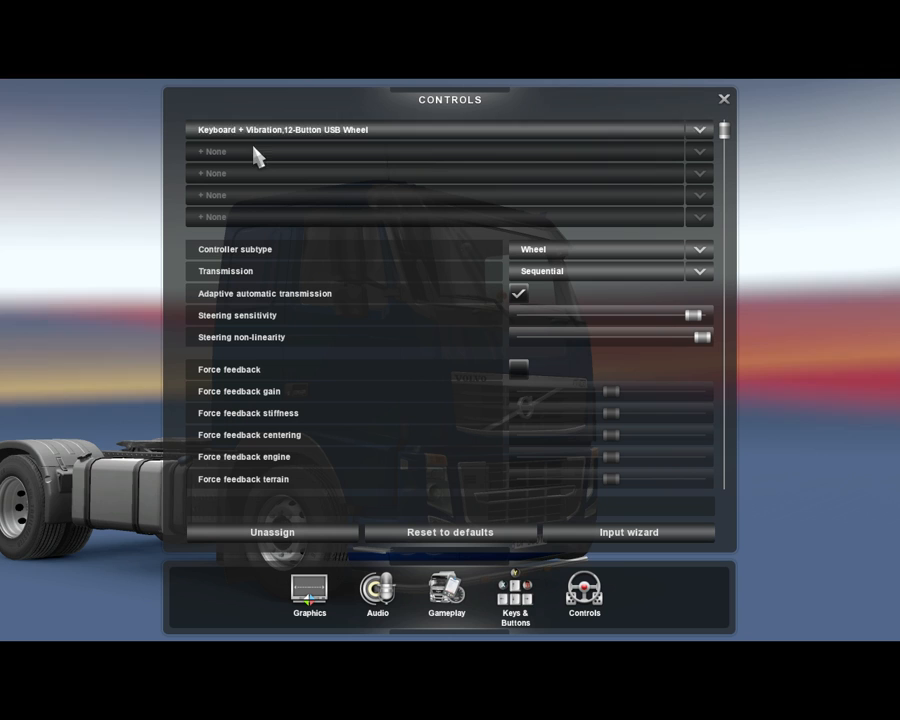
{"action": "mouse_move", "coordinate": [374, 87]}
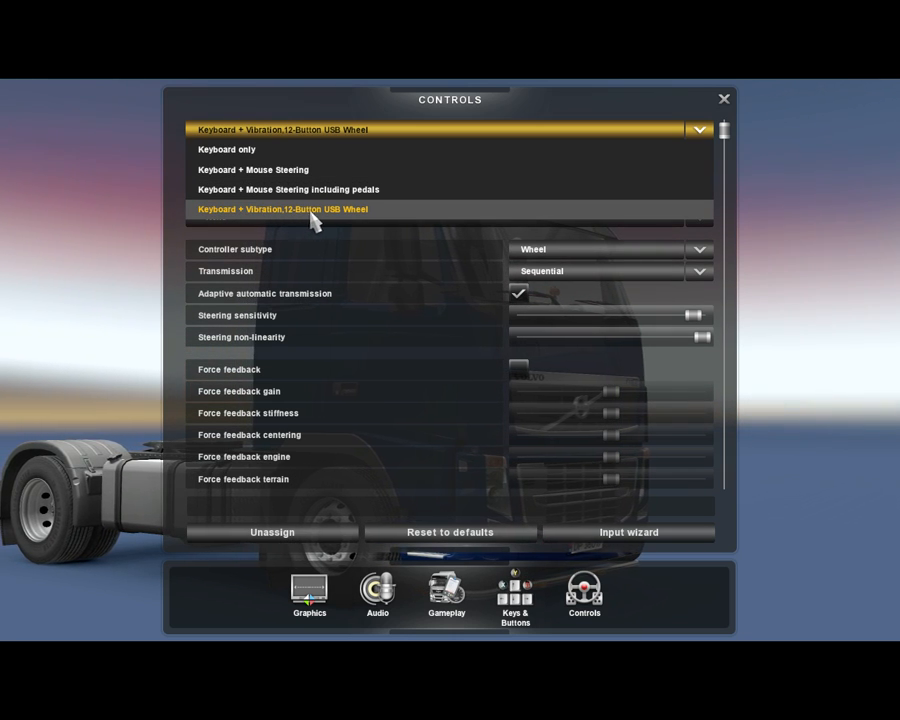
{"action": "mouse_move", "coordinate": [275, 223]}
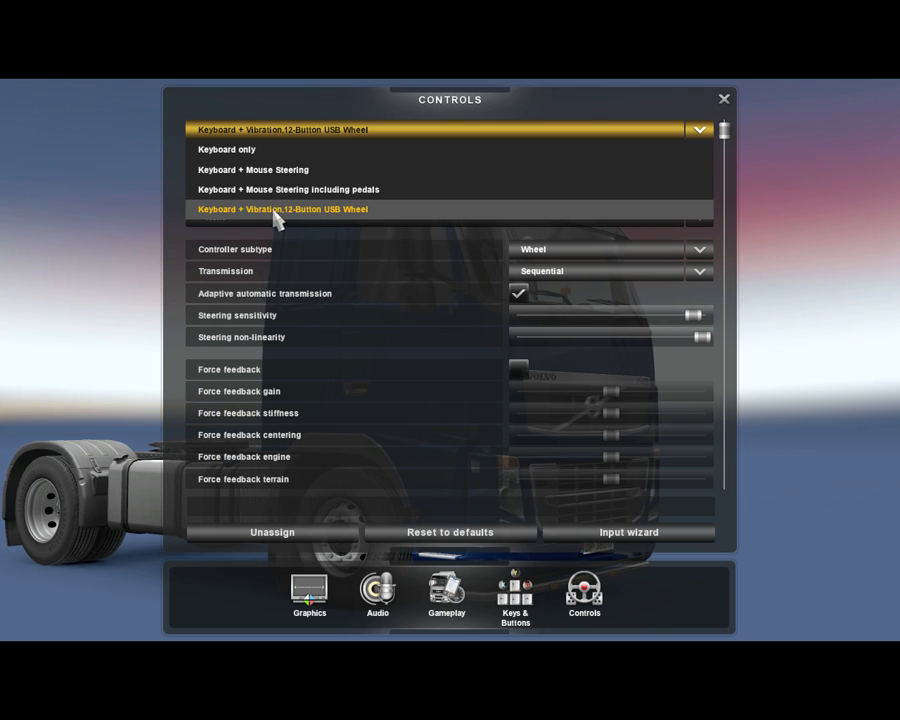
{"action": "mouse_move", "coordinate": [335, 218]}
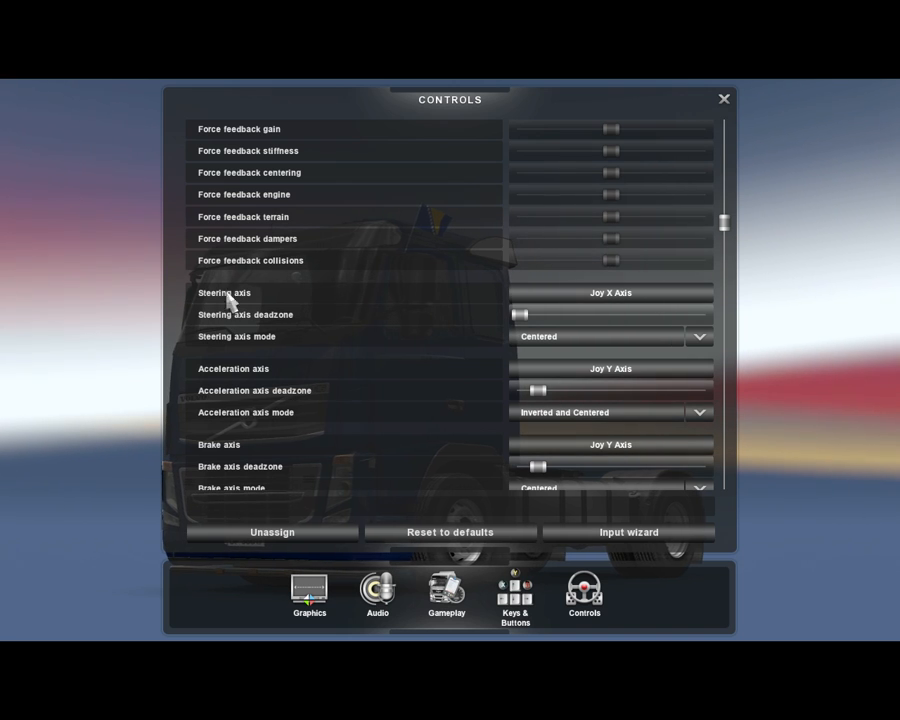
Assign steering to Joy X Axis, and acceleration and brake to Joy Y Axis.
{"action": "left_click", "coordinate": [610, 292]}
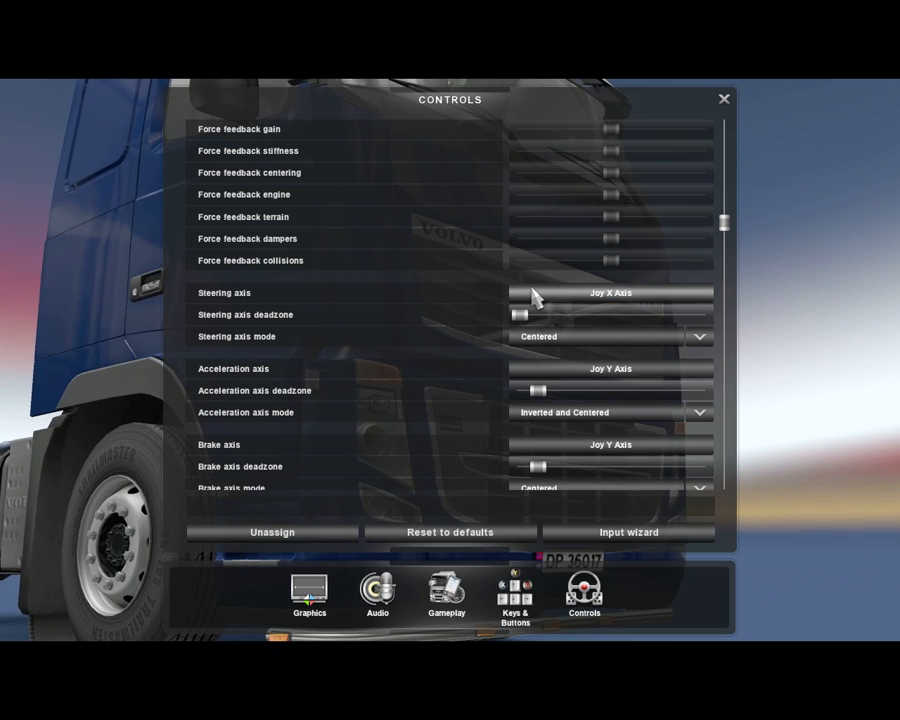
{"action": "scroll", "scroll_direction": "down", "scroll_amount": 3}
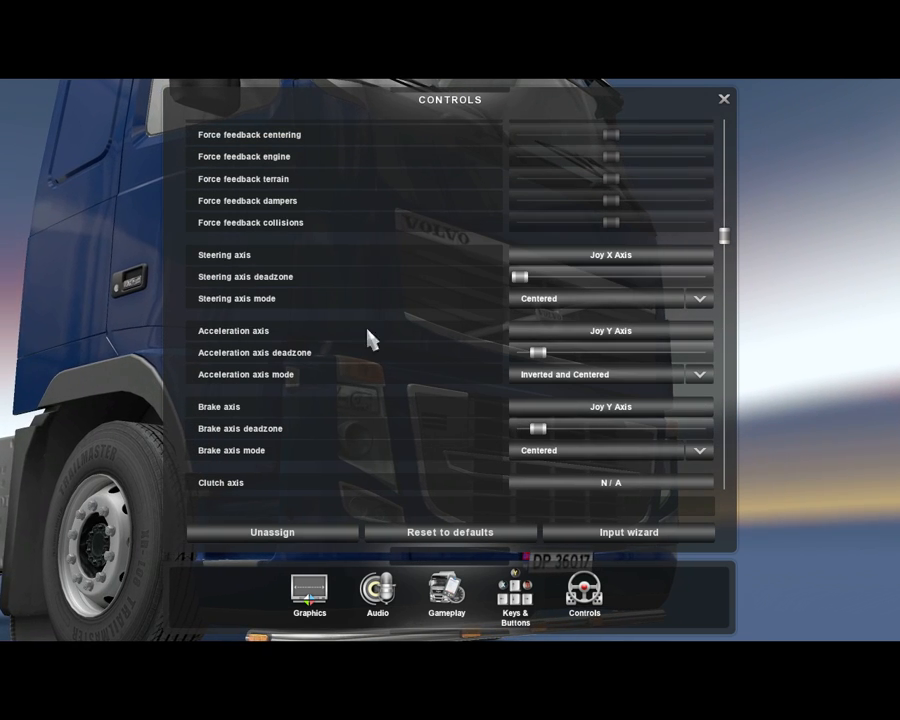
{"action": "left_click", "coordinate": [611, 330]}
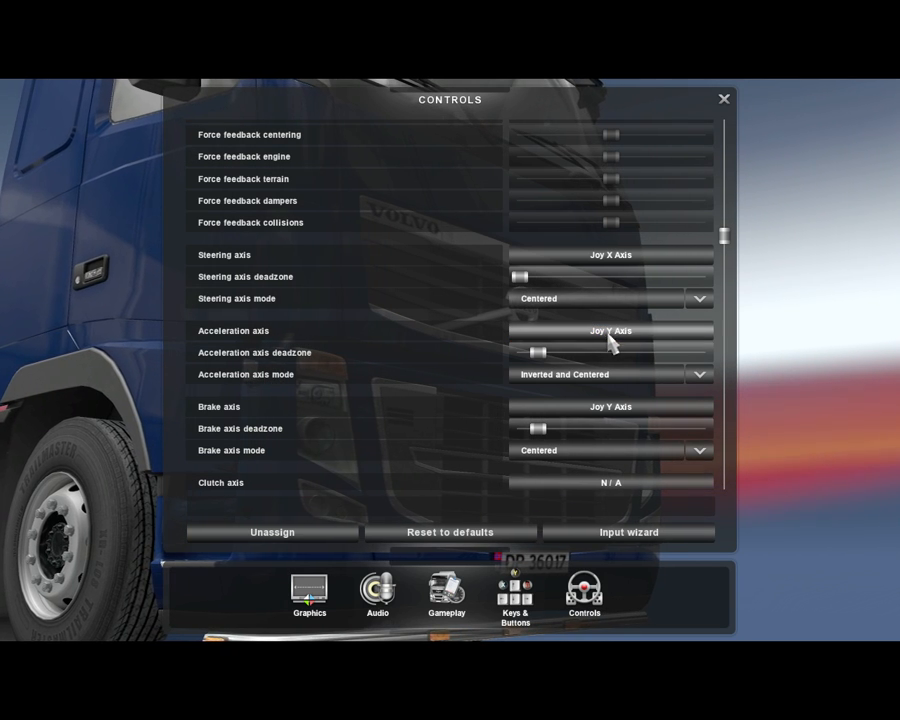
{"action": "left_click", "coordinate": [610, 406]}
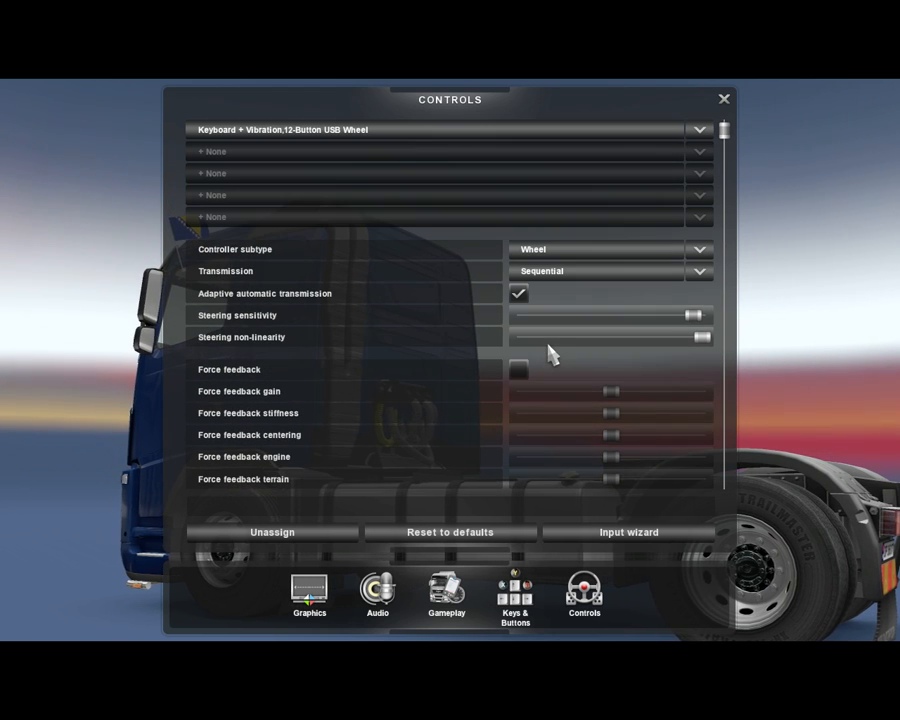
{"action": "mouse_move", "coordinate": [595, 345]}
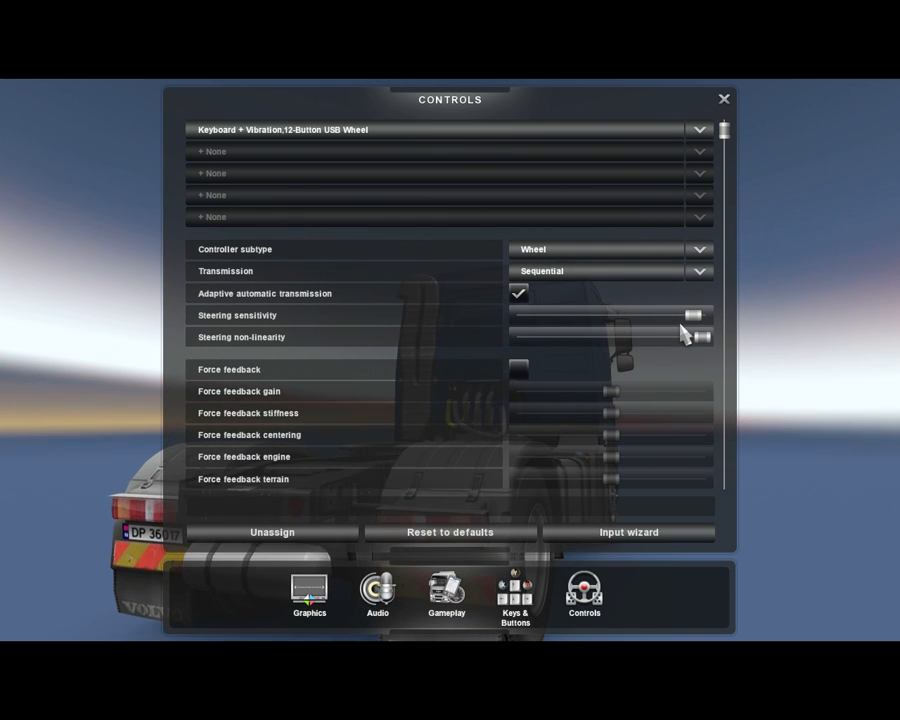
{"action": "scroll", "scroll_direction": "down", "scroll_amount": 3}
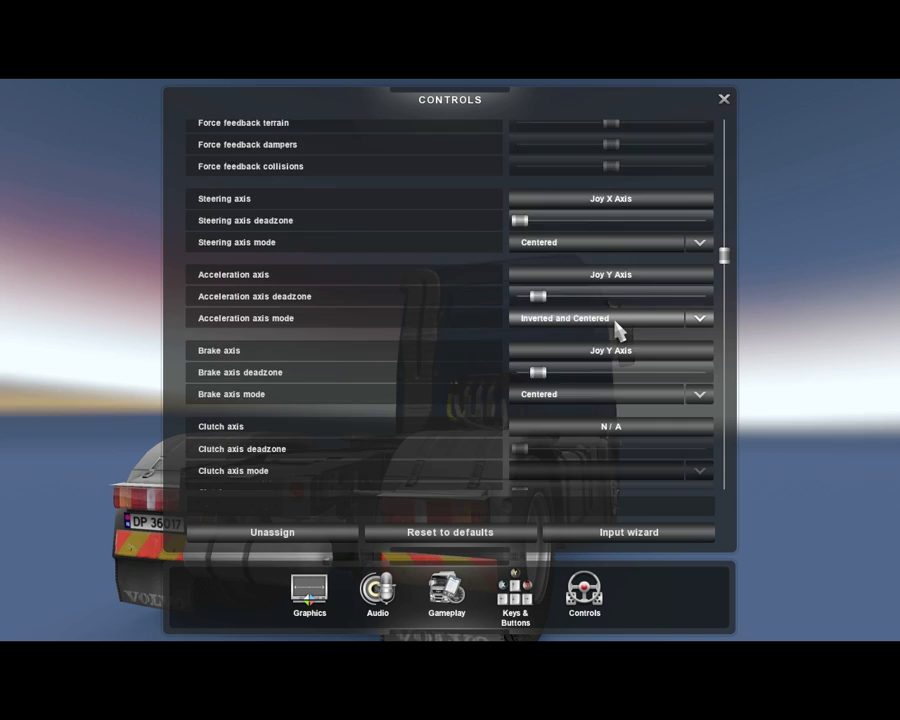
{"action": "scroll", "scroll_direction": "down", "scroll_amount": 3}
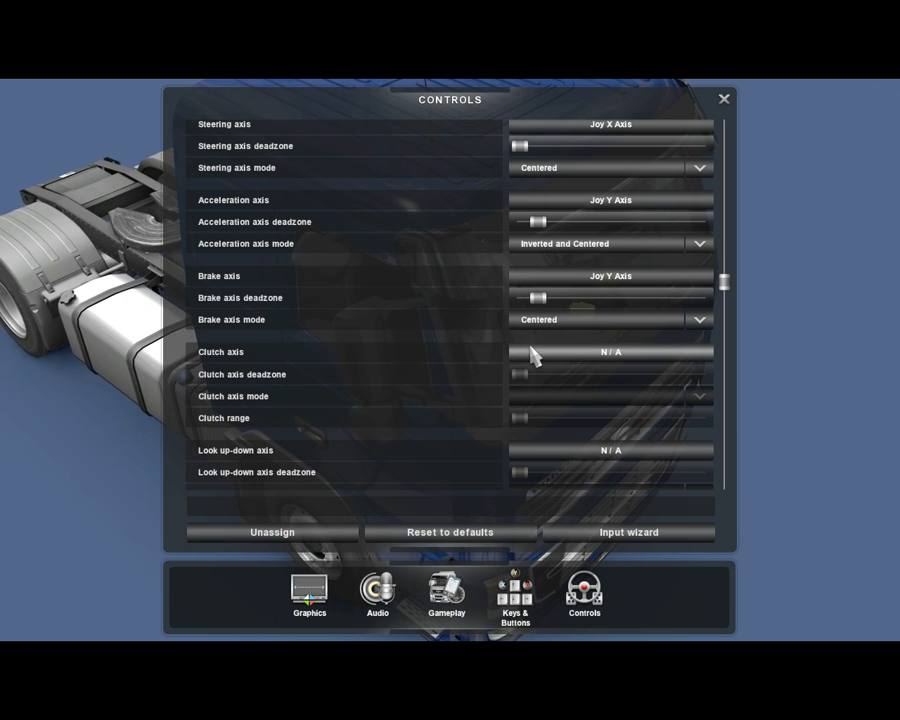
{"action": "mouse_move", "coordinate": [258, 362]}
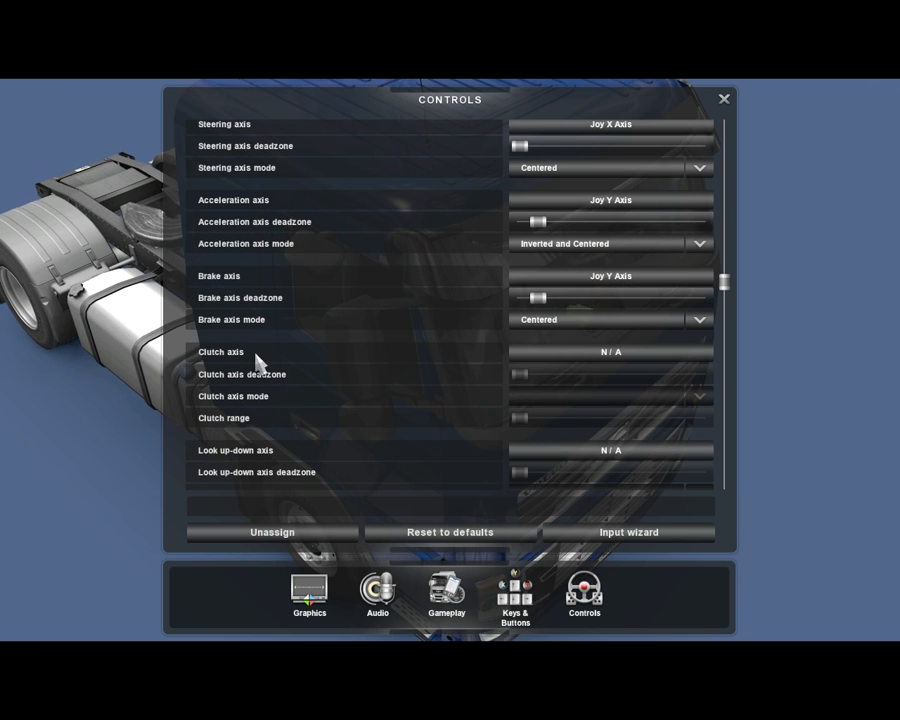
{"action": "scroll", "scroll_direction": "down", "scroll_amount": 3}
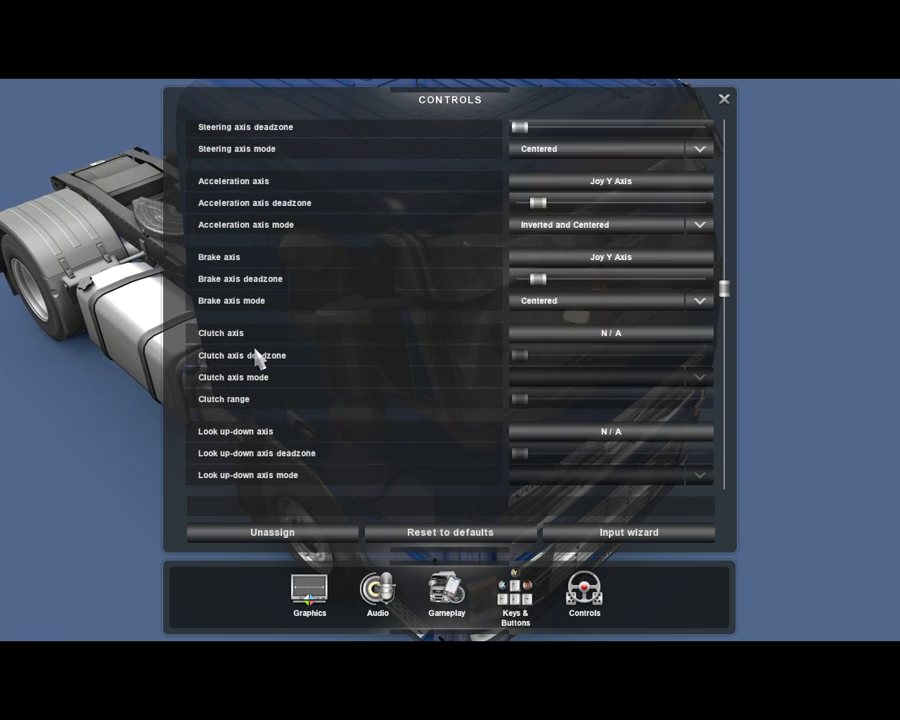
{"action": "scroll", "scroll_direction": "down", "scroll_amount": 3}
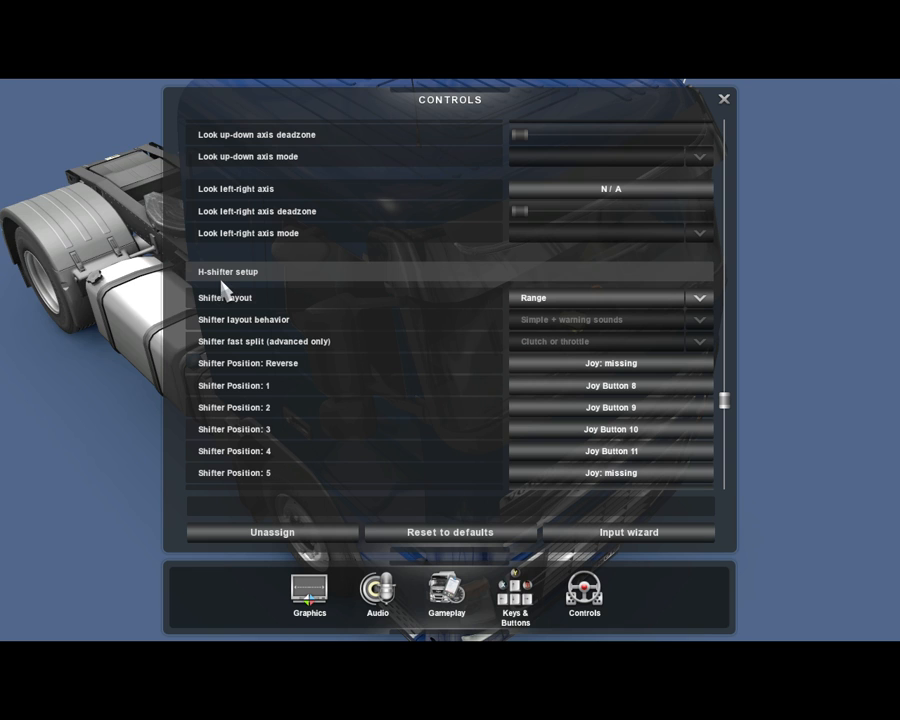
{"action": "scroll", "scroll_direction": "down", "scroll_amount": 3}
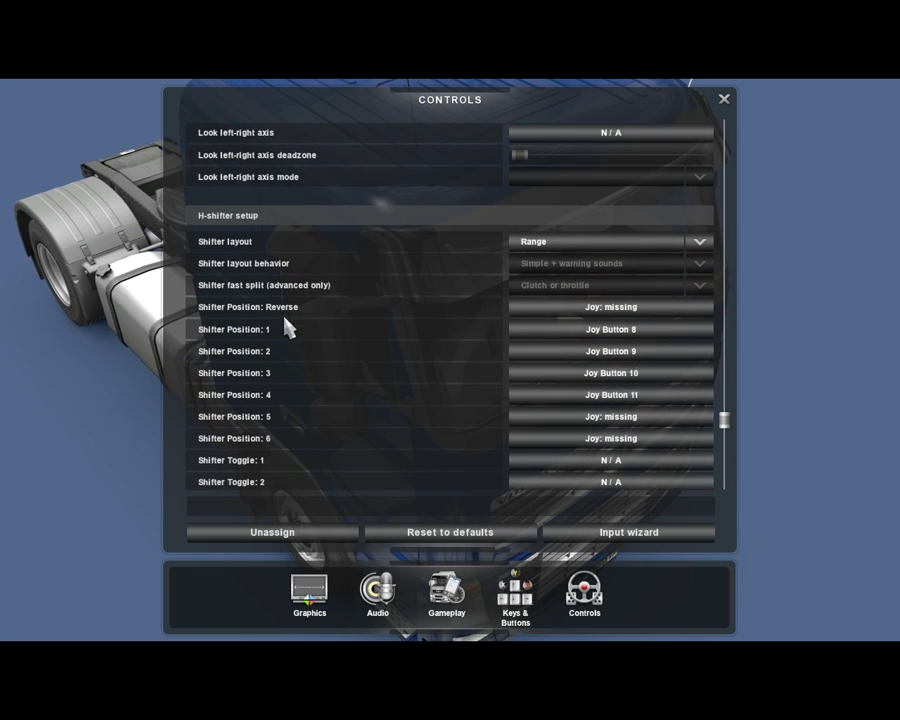
{"action": "scroll", "scroll_direction": "down", "scroll_amount": 3}
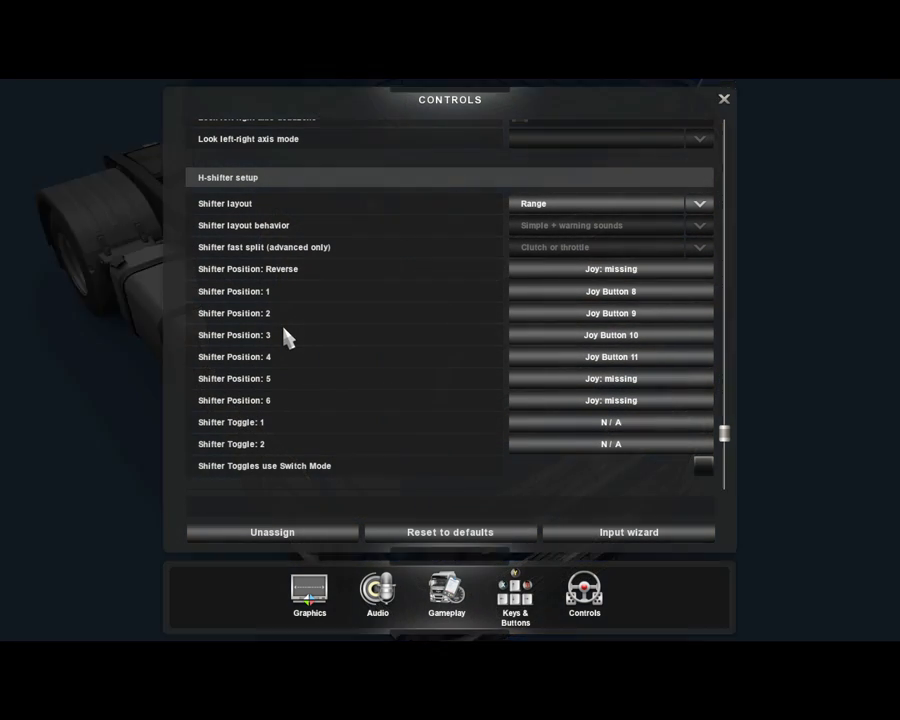
{"action": "scroll", "scroll_direction": "down", "scroll_amount": 3}
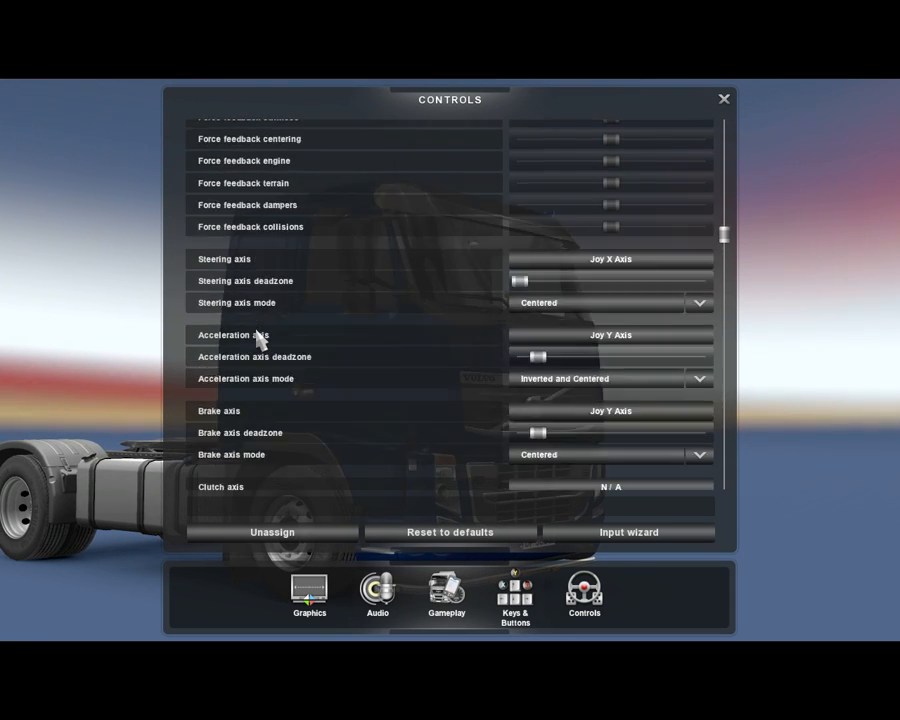
Close the Controls settings to return to the main truck screen.
{"action": "scroll", "scroll_direction": "up", "scroll_amount": 3}
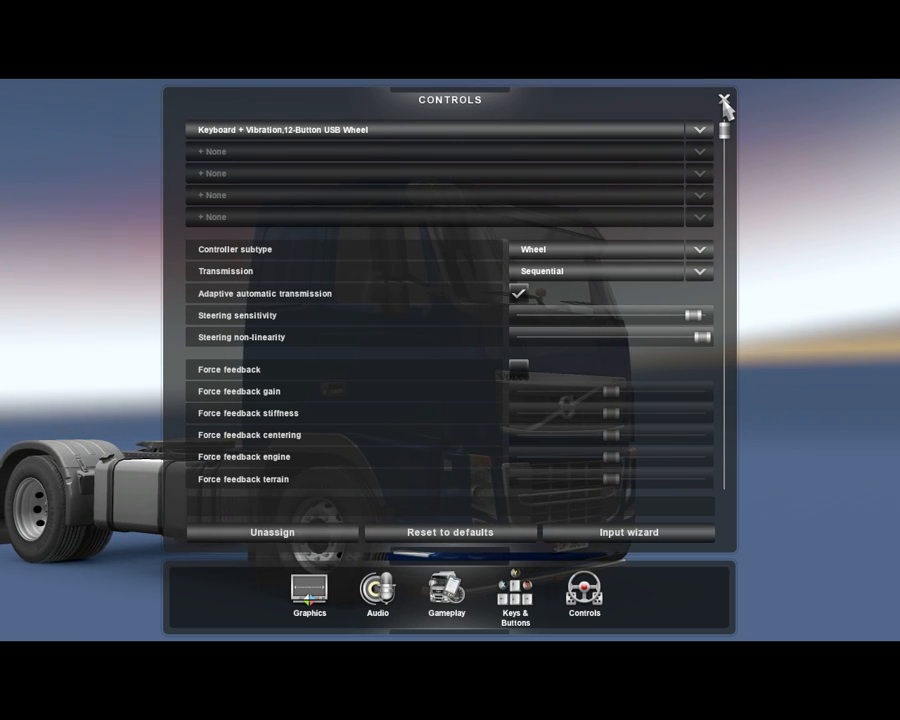
{"action": "left_click", "coordinate": [721, 99]}
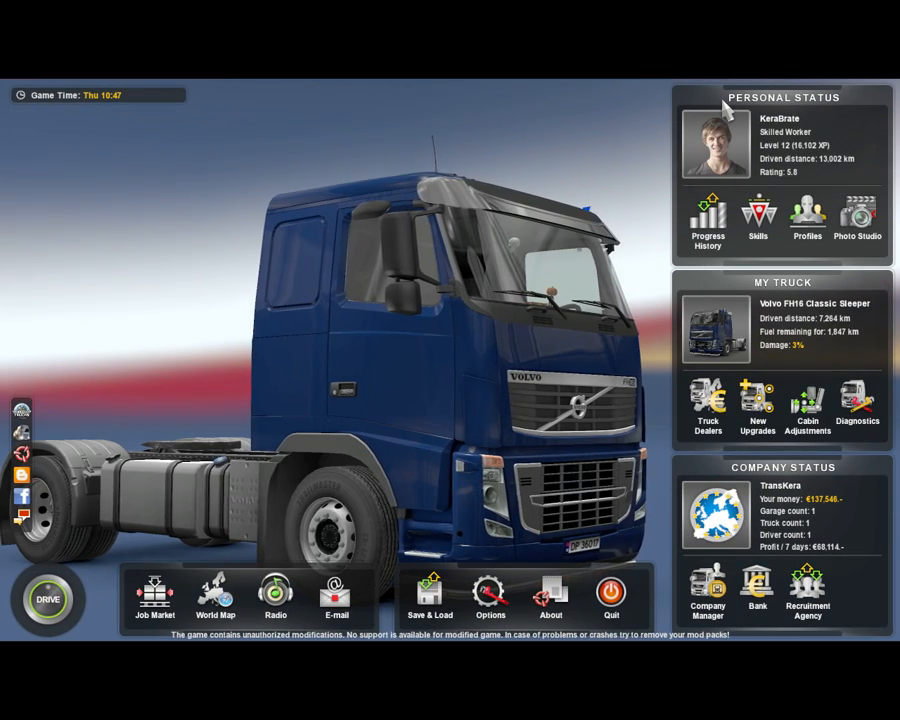